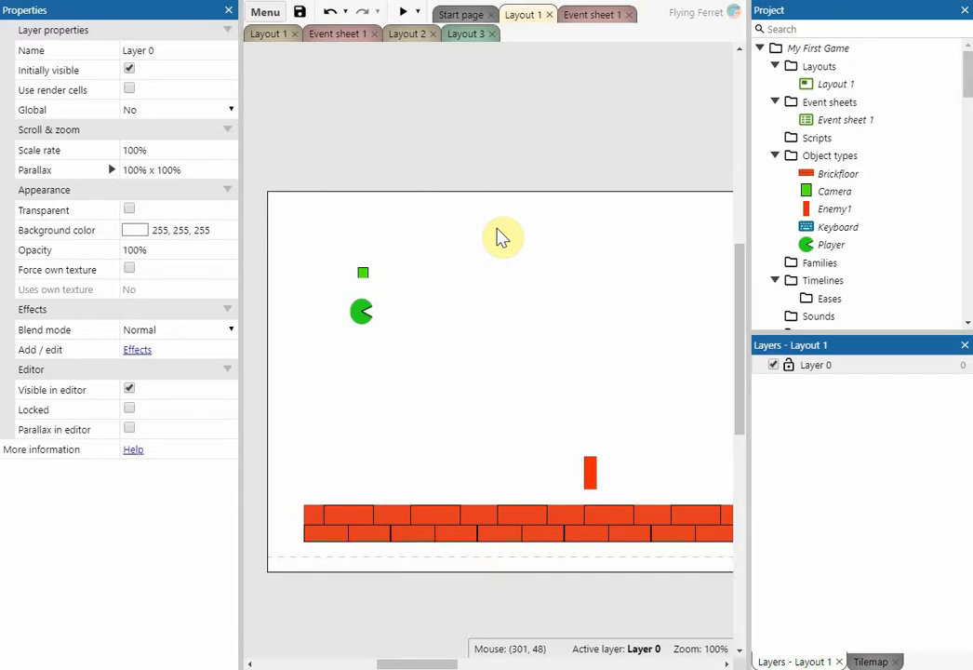
Insert a new Video object type named videoclip into the layout.
{"action": "right_click", "coordinate": [502, 238]}
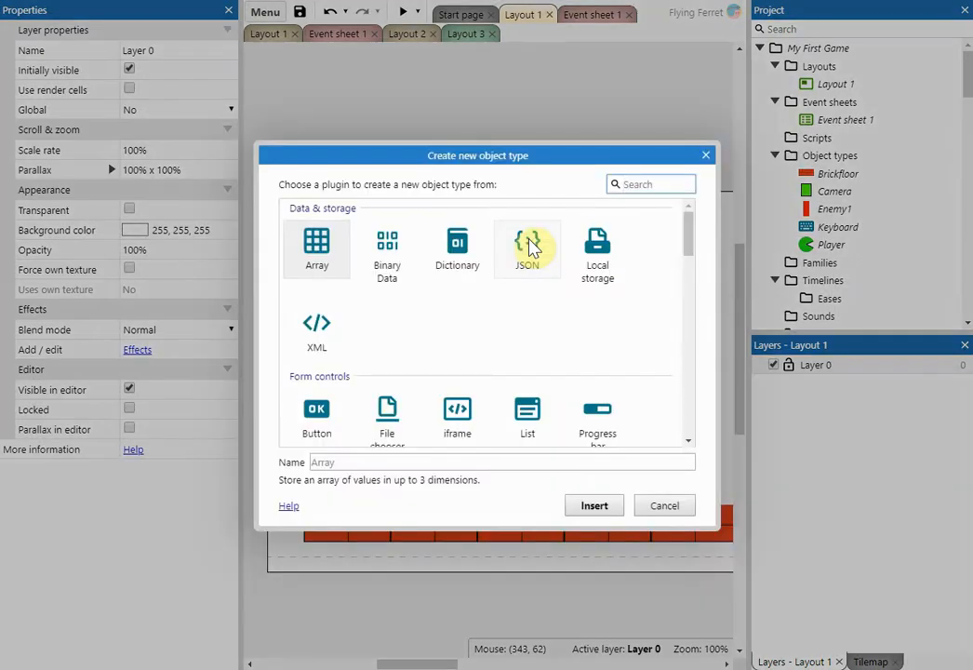
{"action": "mouse_move", "coordinate": [696, 243]}
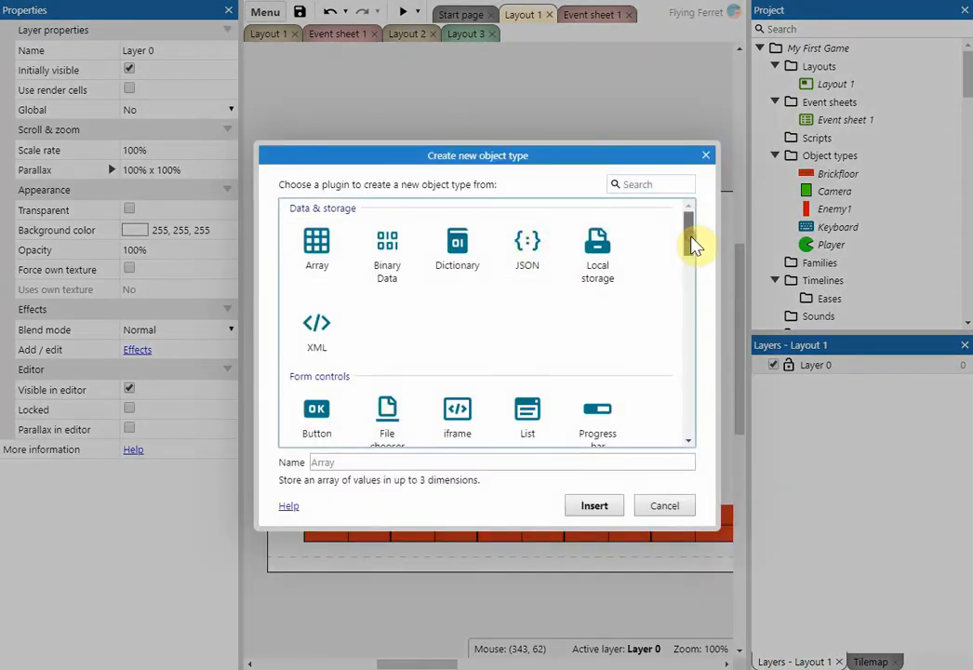
{"action": "scroll", "scroll_direction": "down", "scroll_amount": 3}
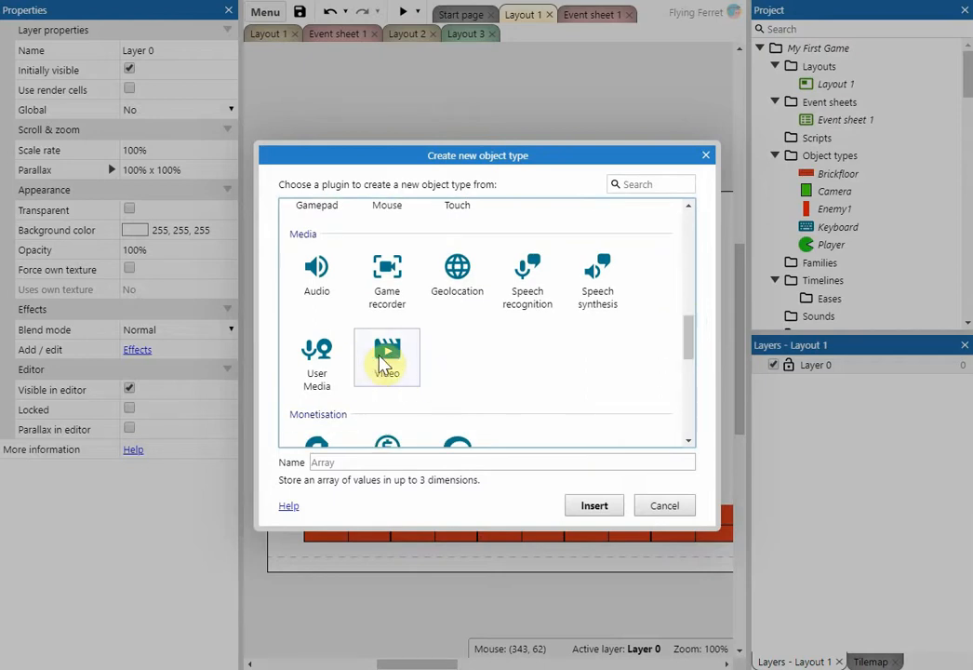
{"action": "left_click", "coordinate": [387, 358]}
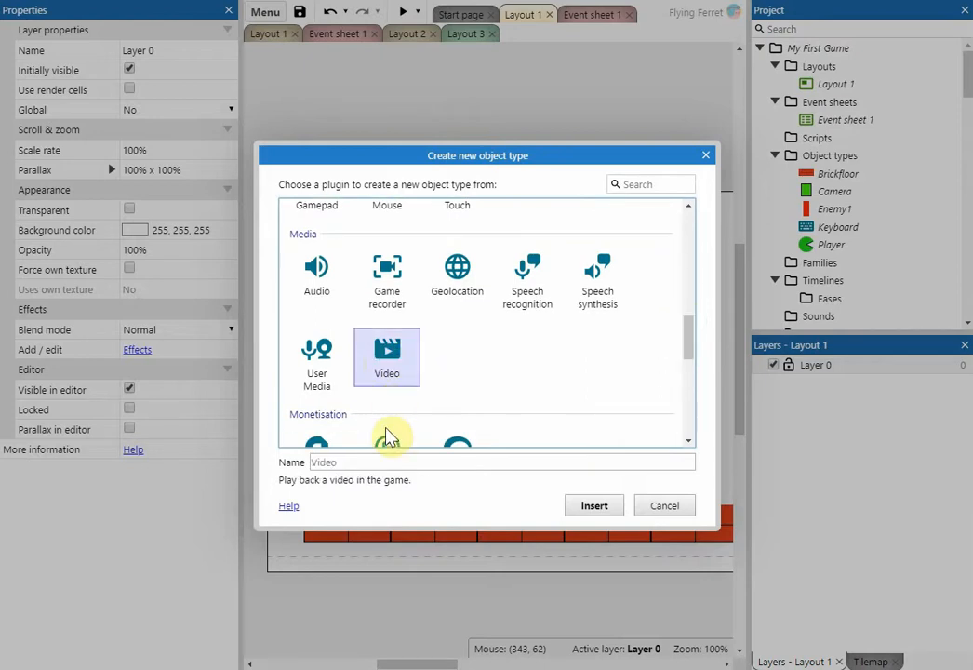
{"action": "left_click", "coordinate": [391, 461]}
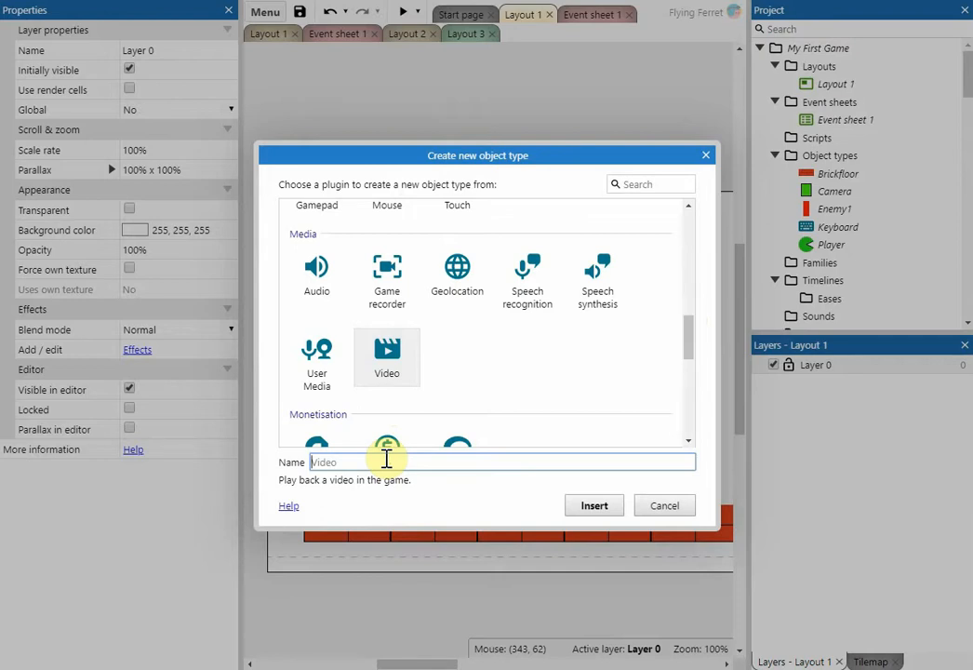
{"action": "type", "text": "Videoclip"}
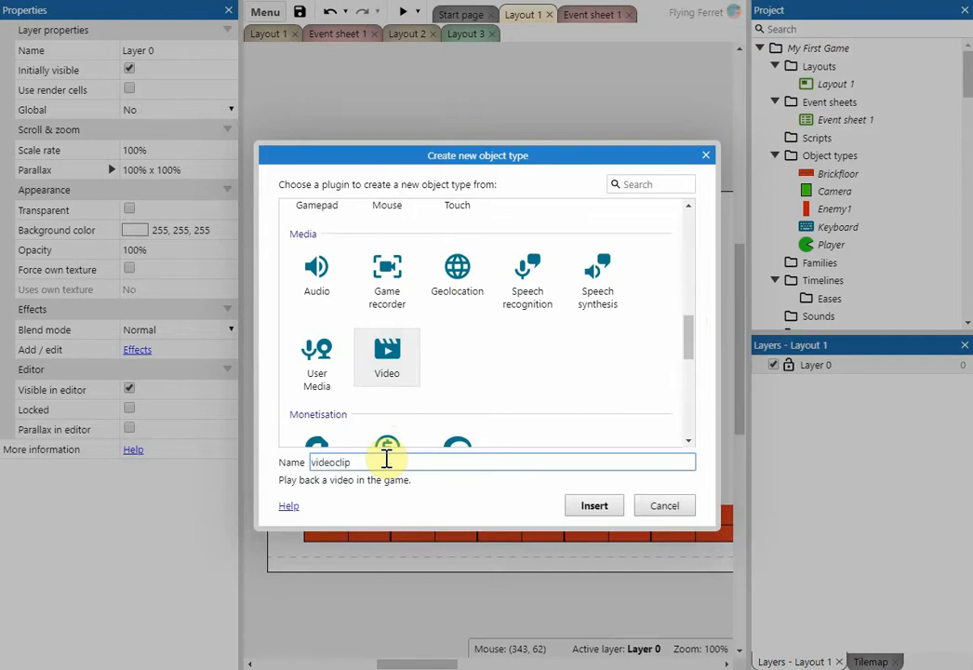
{"action": "mouse_move", "coordinate": [593, 506]}
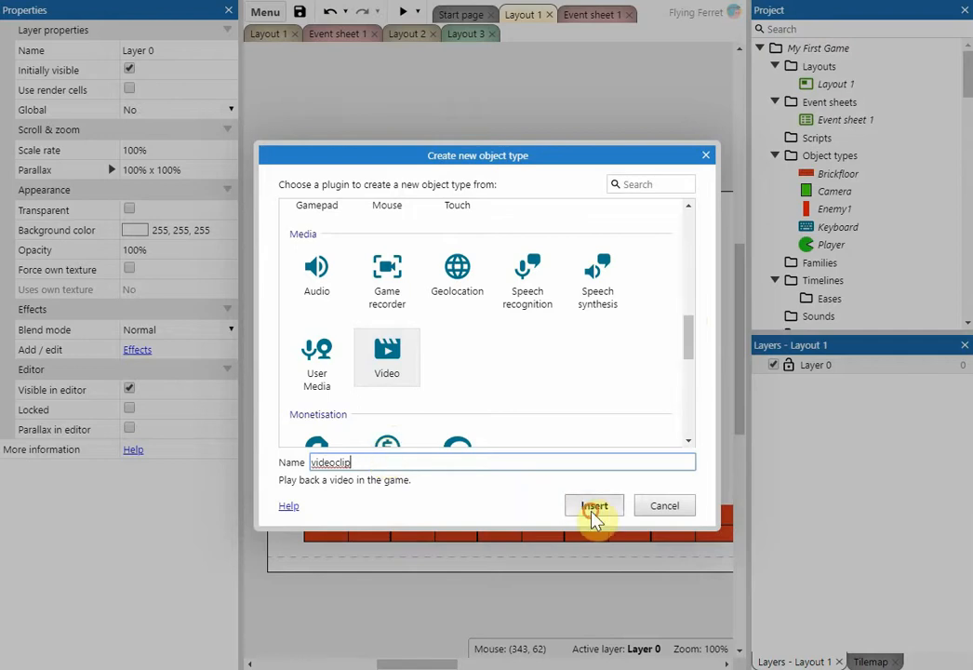
{"action": "left_click", "coordinate": [594, 506]}
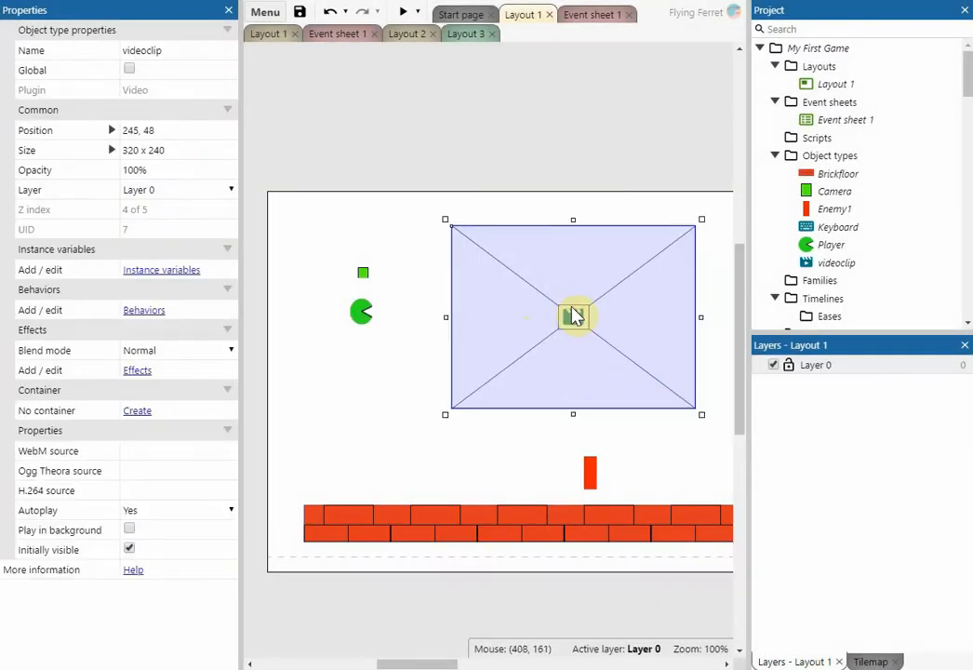
Drag the videoclip object toward the top of the layout above the brick floor.
{"action": "left_click_drag", "start_coordinate": [573, 316], "coordinate": [558, 301]}
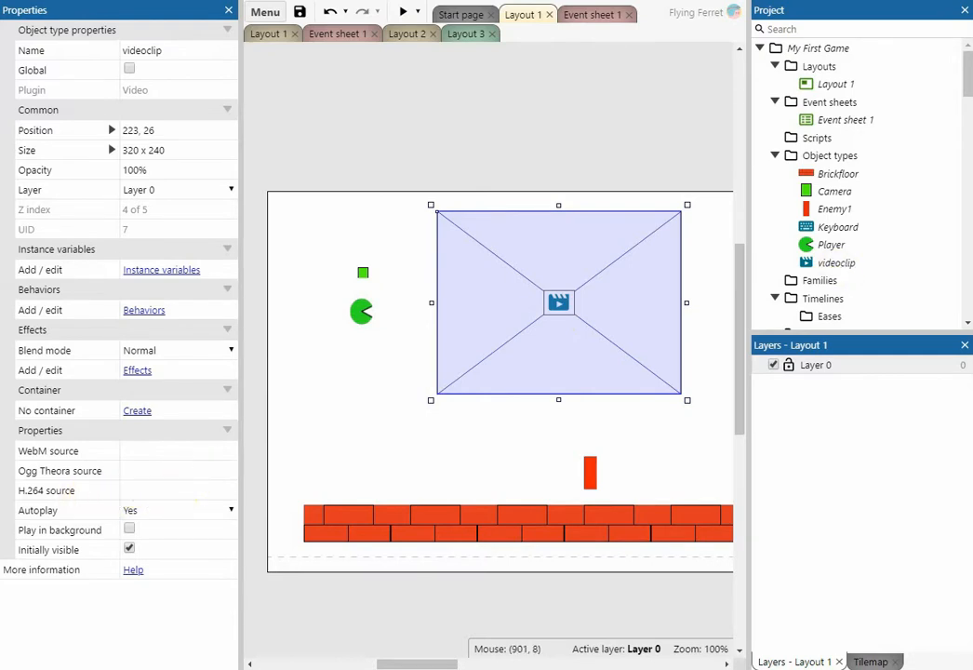
{"action": "scroll", "scroll_direction": "down", "scroll_amount": 3}
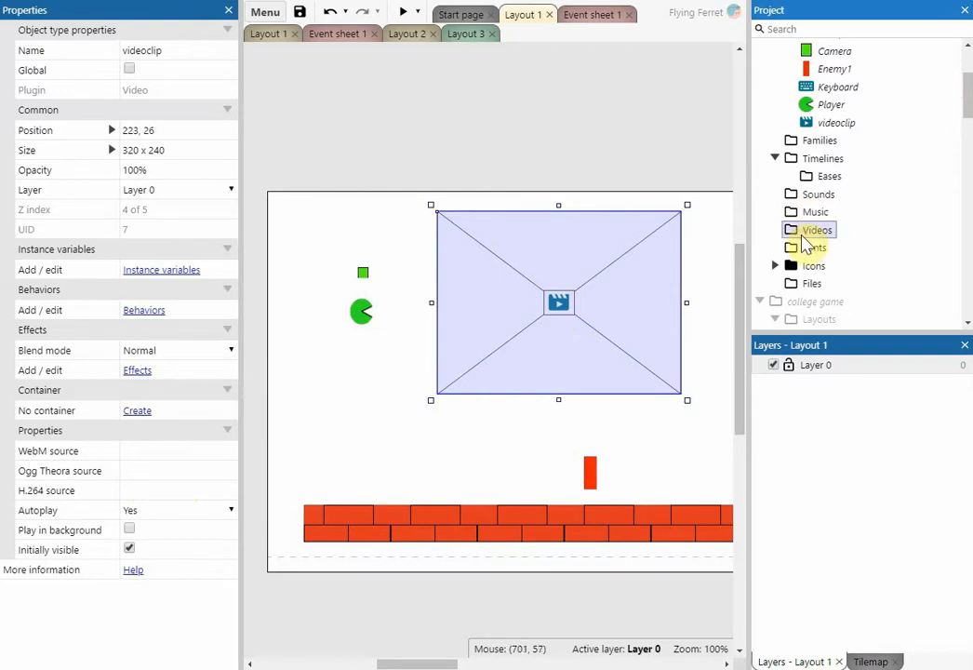
Import the BBC 2 Testcard MP4 file into the project's Videos folder.
{"action": "right_click", "coordinate": [815, 231]}
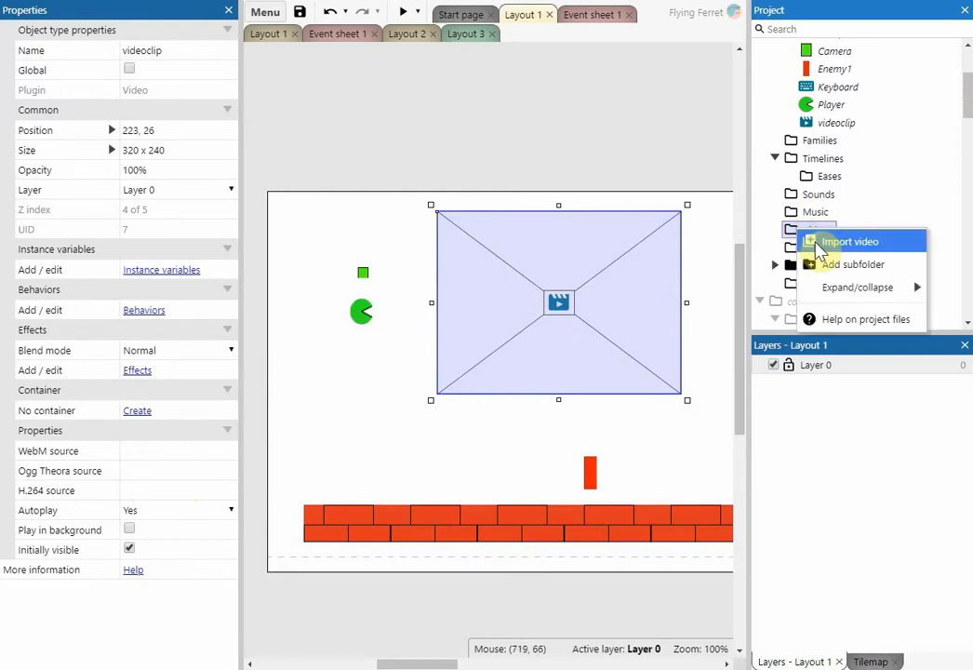
{"action": "left_click", "coordinate": [848, 241]}
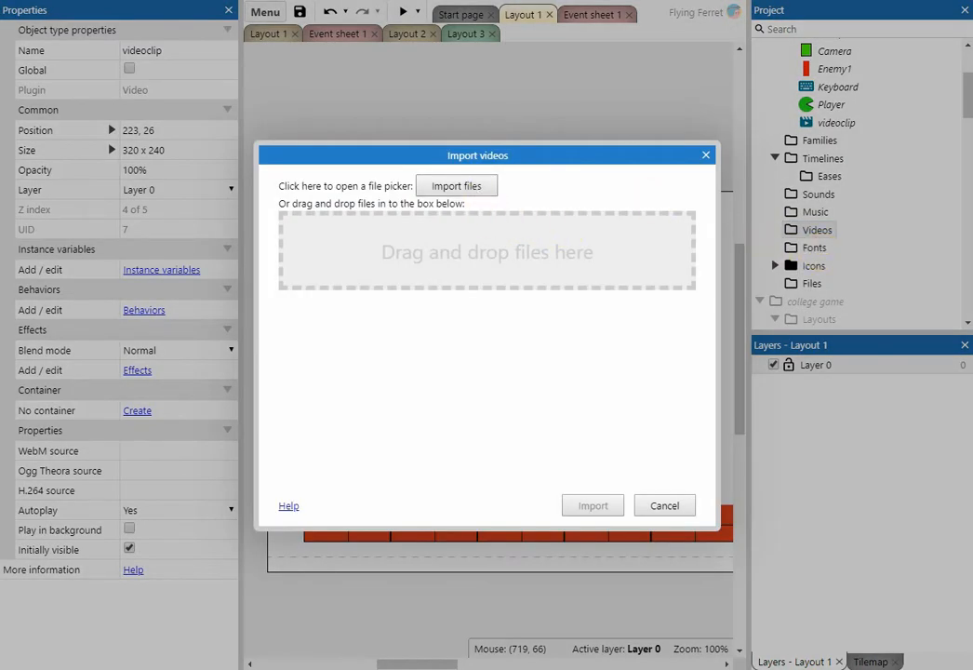
{"action": "left_click", "coordinate": [456, 186]}
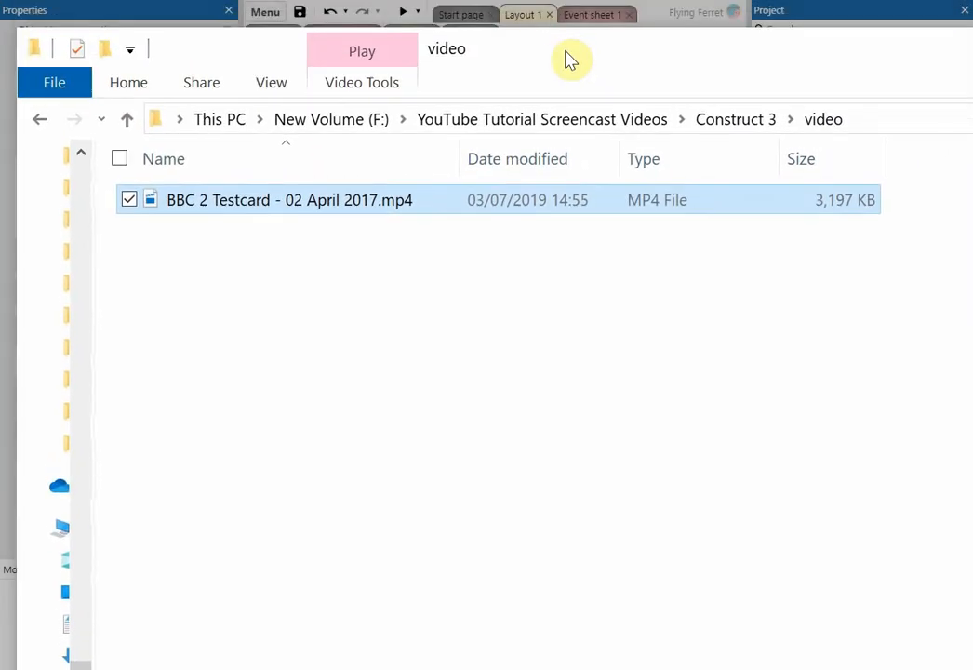
{"action": "mouse_move", "coordinate": [205, 230]}
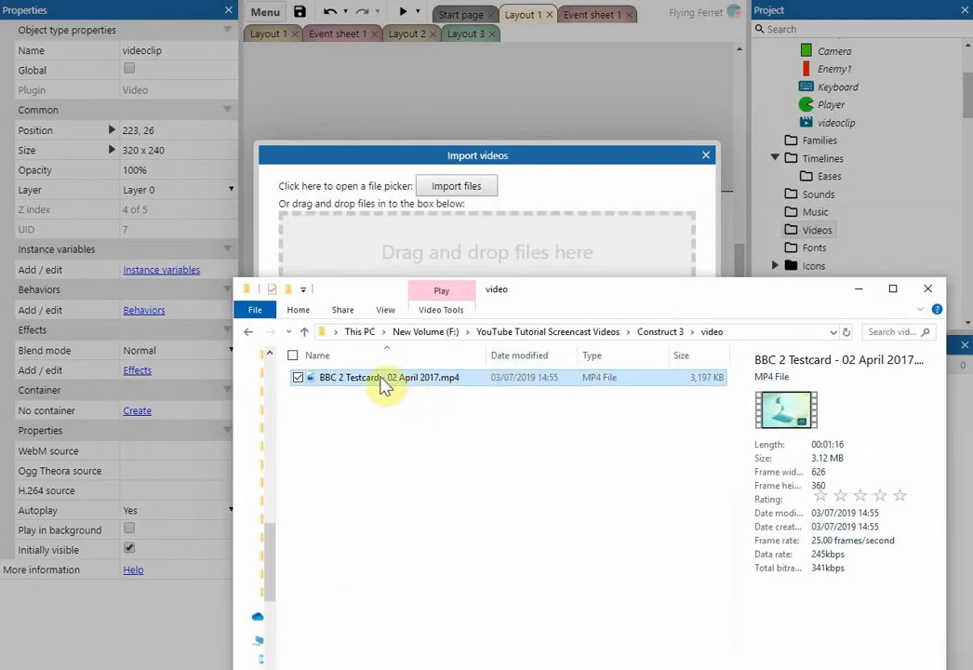
{"action": "mouse_move", "coordinate": [363, 382]}
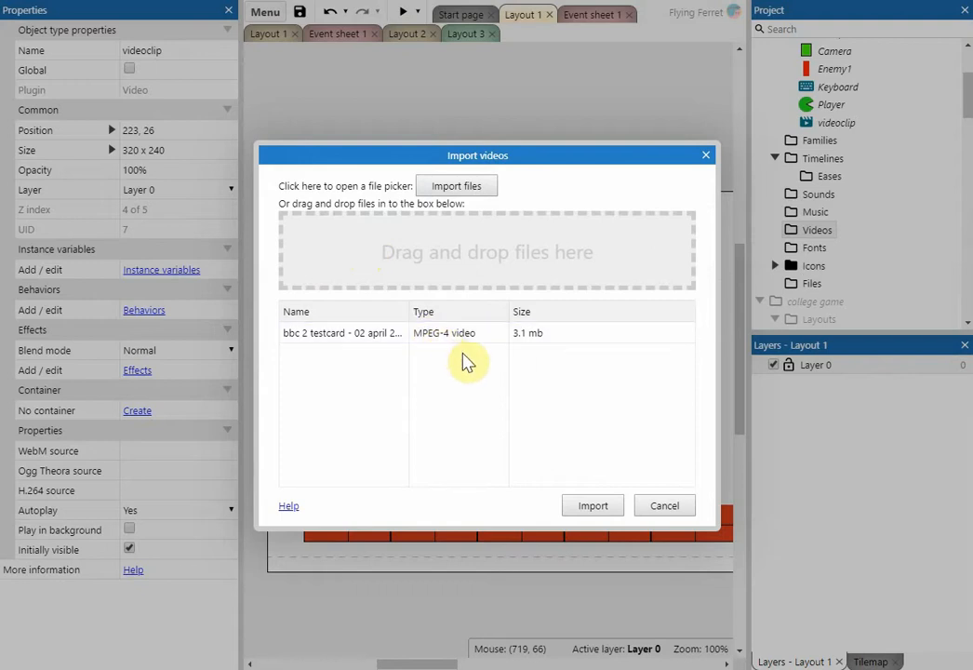
{"action": "left_click", "coordinate": [424, 333]}
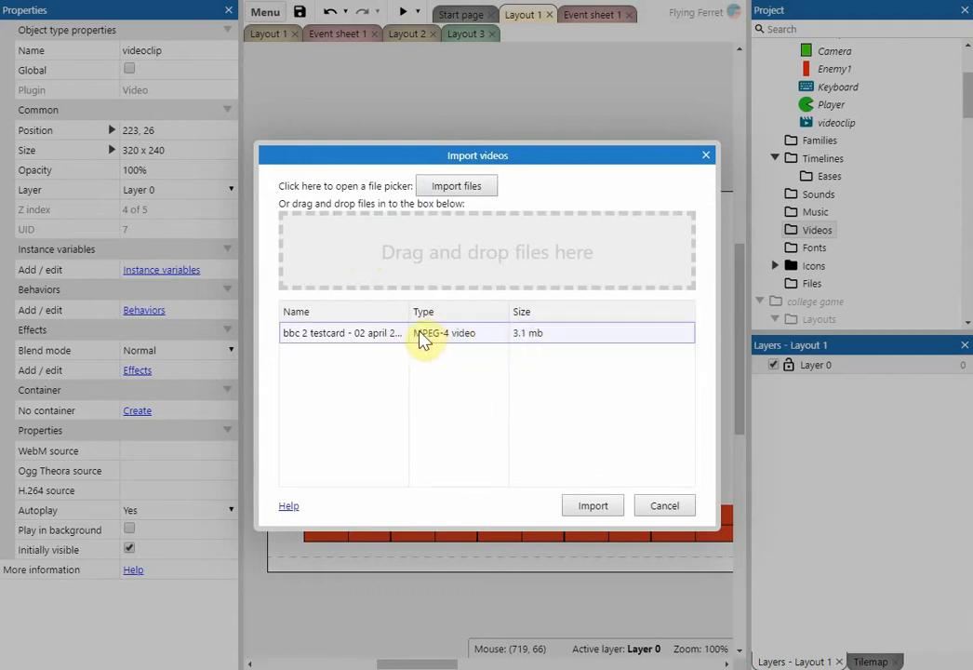
{"action": "left_click", "coordinate": [591, 505]}
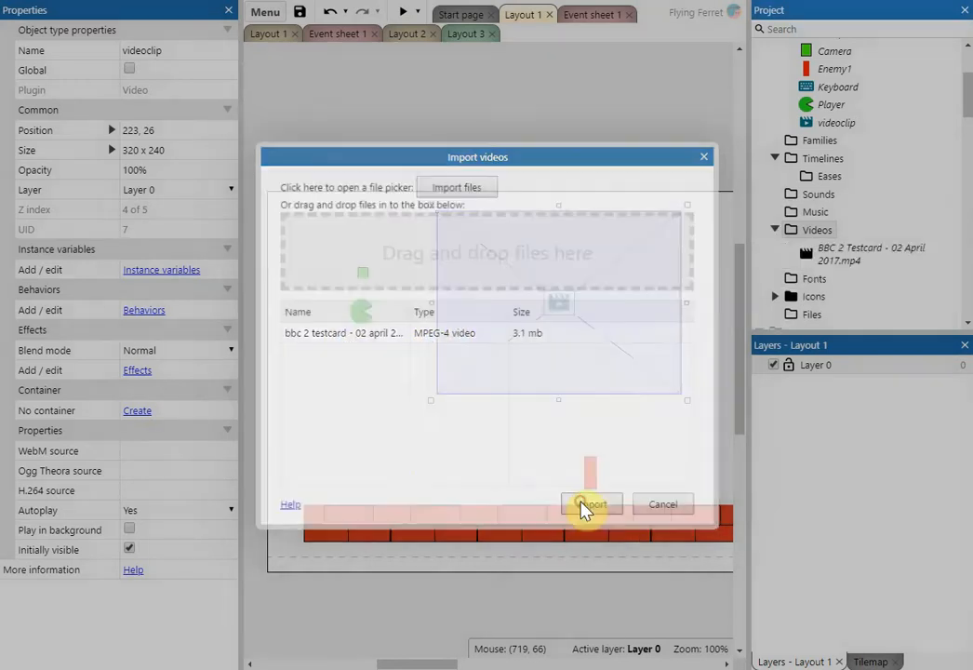
{"action": "left_click", "coordinate": [592, 502]}
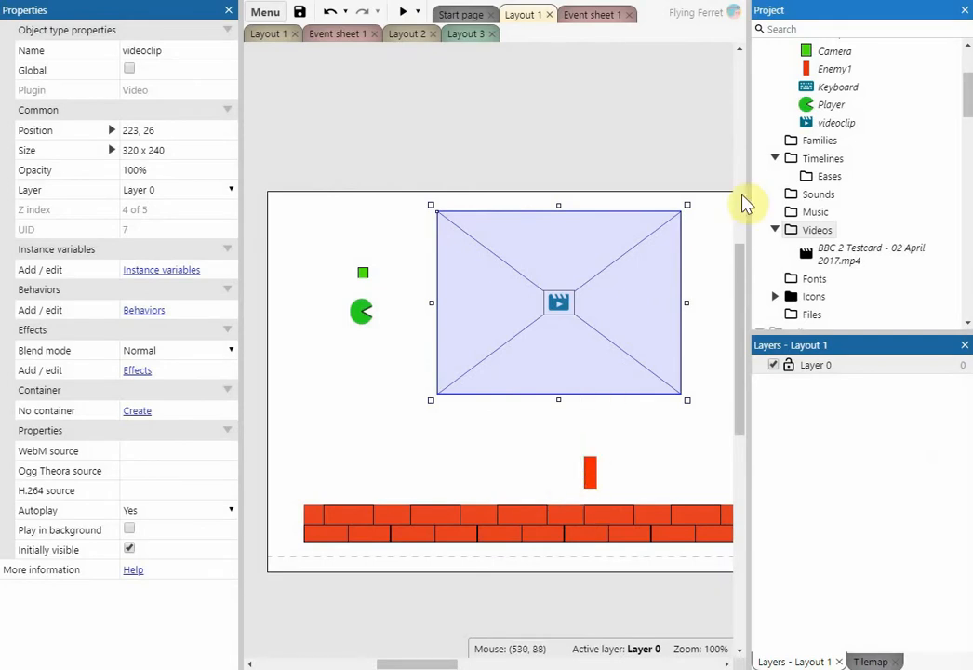
{"action": "mouse_move", "coordinate": [875, 253]}
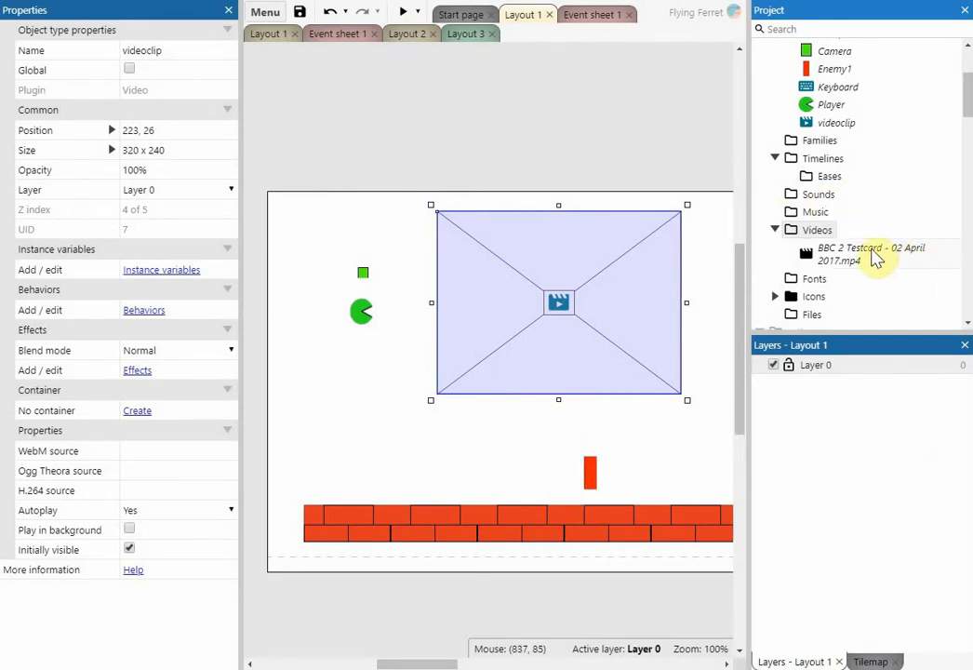
Begin renaming the imported testcard video in the Videos folder.
{"action": "right_click", "coordinate": [871, 251]}
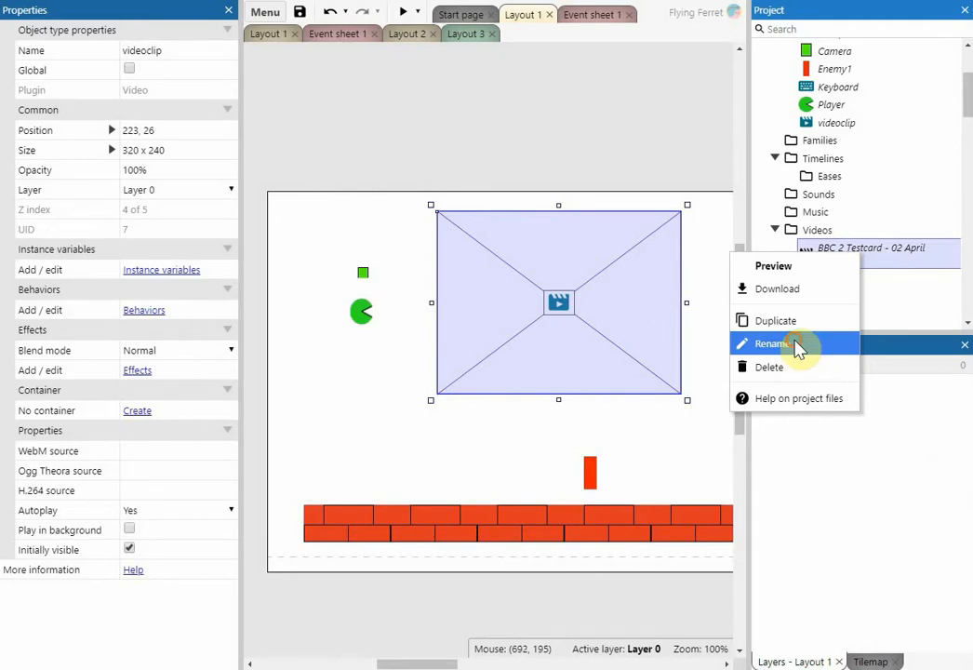
{"action": "left_click", "coordinate": [772, 342]}
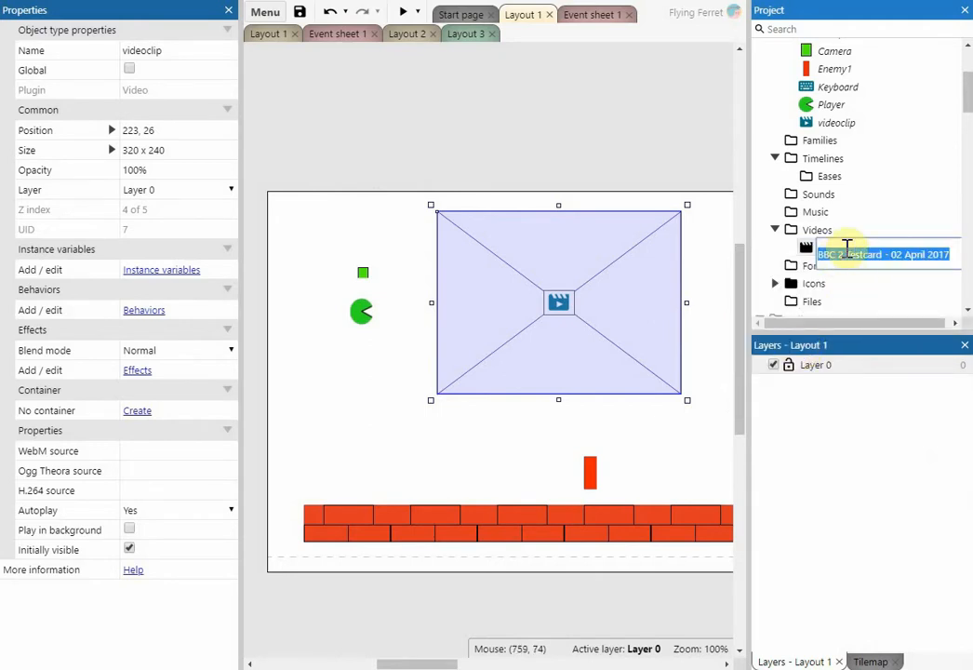
{"action": "mouse_move", "coordinate": [847, 260]}
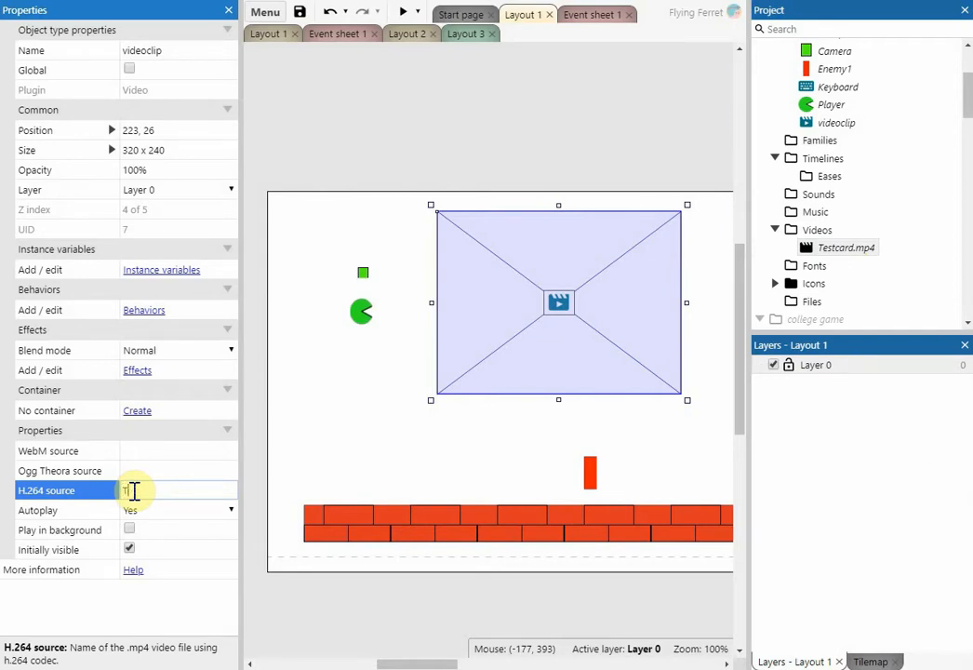
Enter Testcard.mp4 as the videoclip object's H.264 source.
{"action": "type", "text": "Testd"}
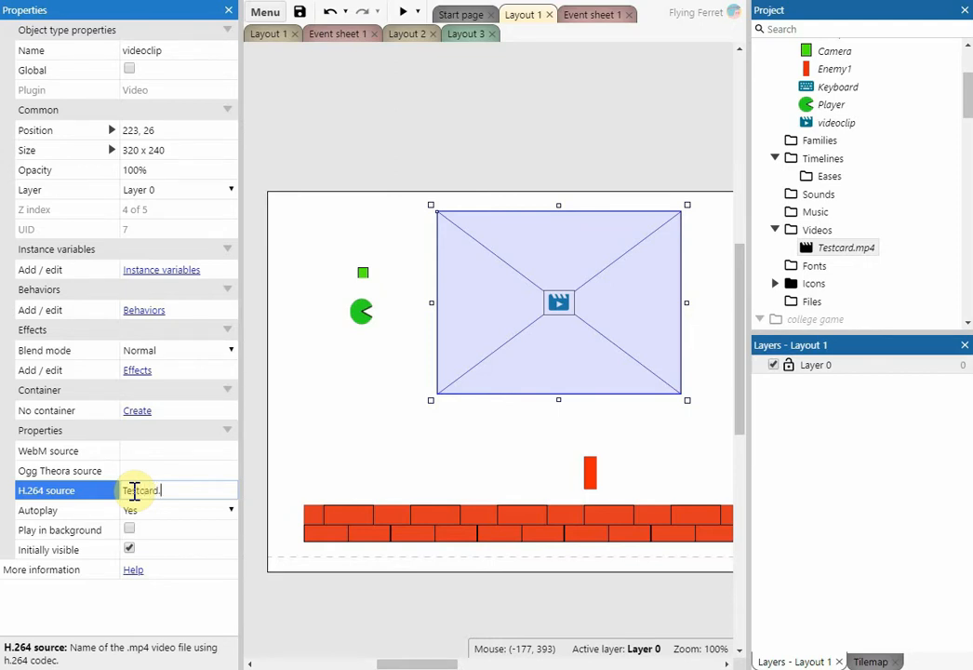
{"action": "type", "text": ".mp"}
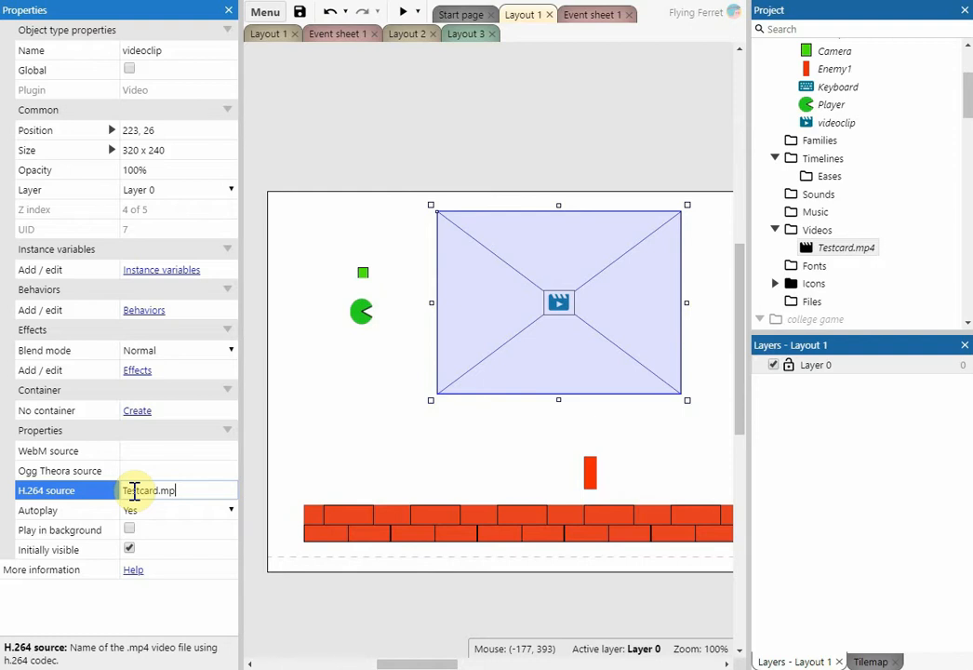